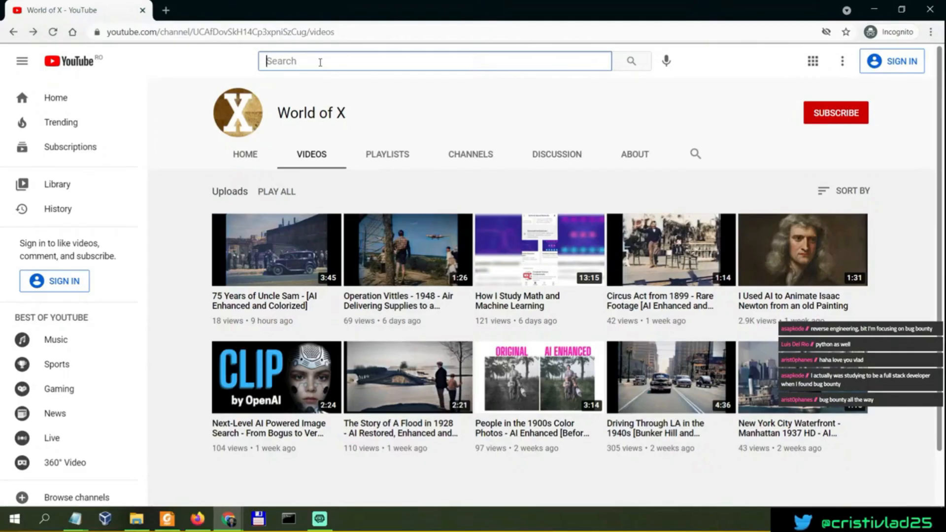
Search YouTube for 'bug bounty'
type("bug bounty")
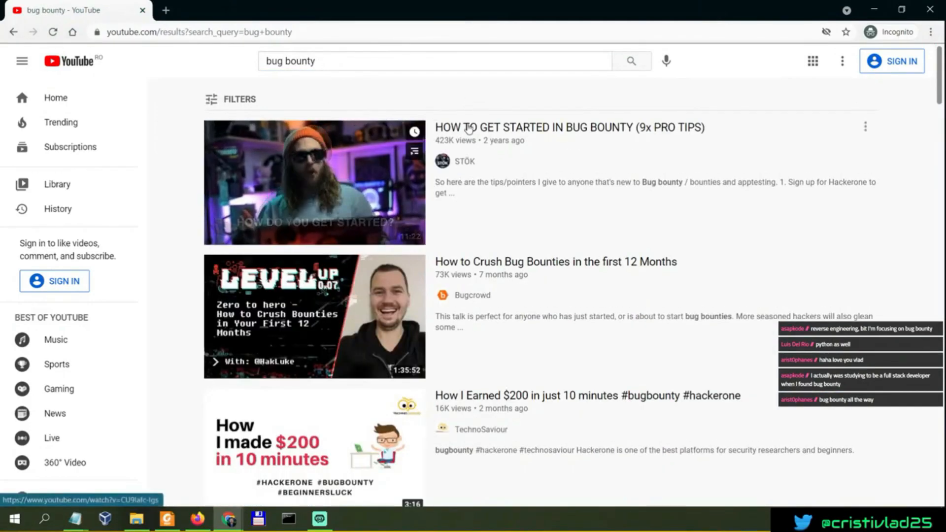
mouse_move(437, 92)
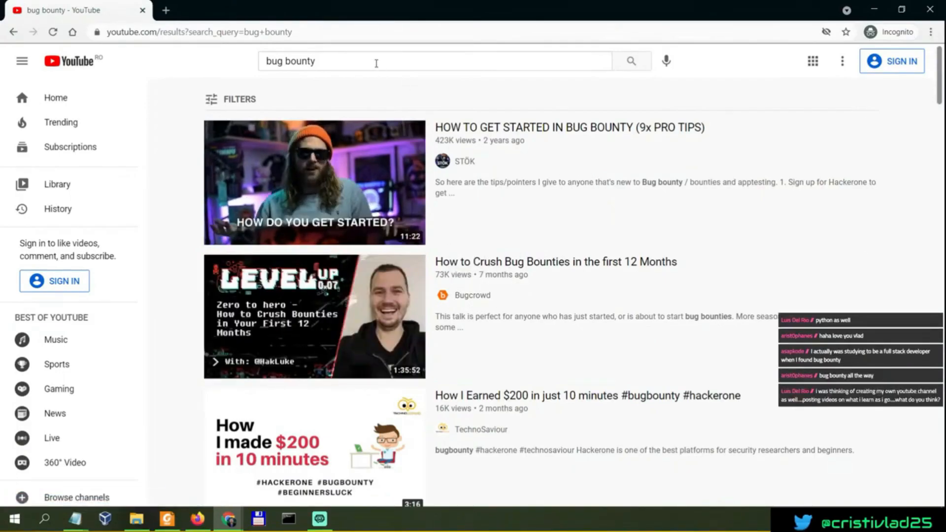
left_click(434, 60)
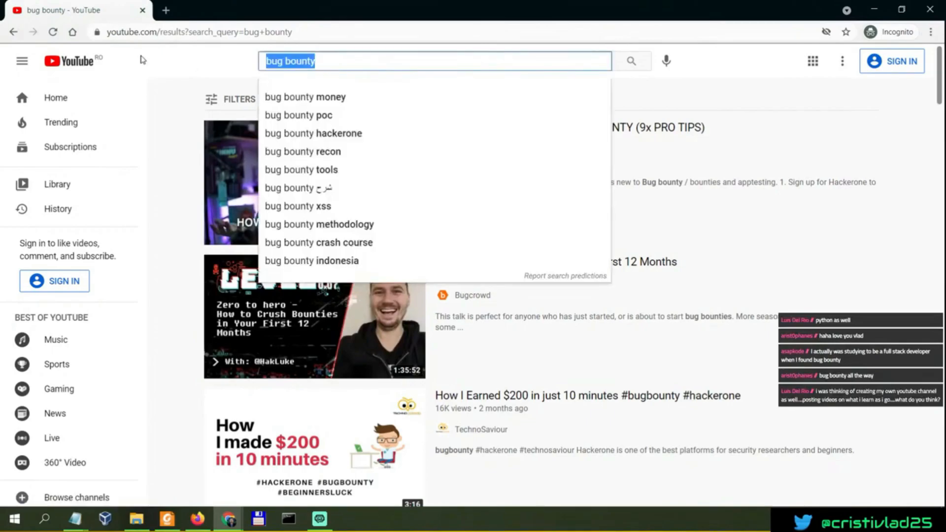
type("hakluke")
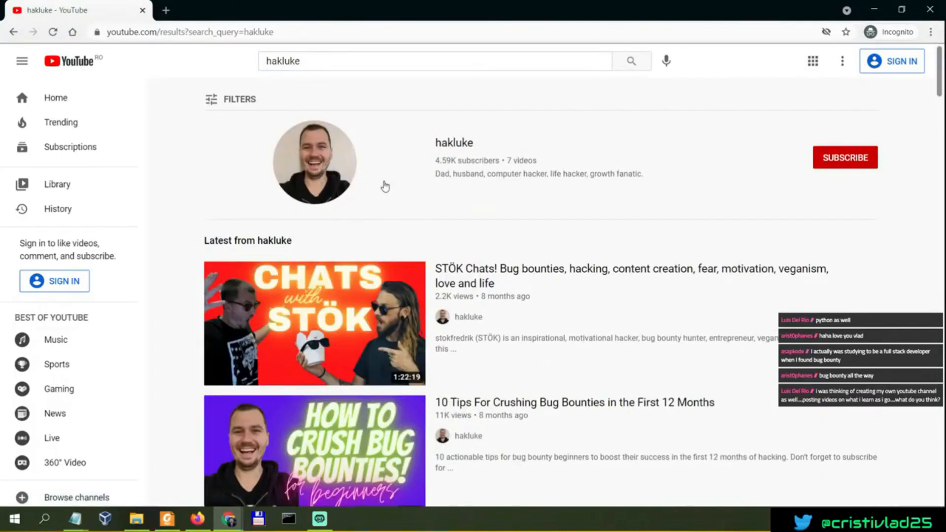
mouse_move(95, 33)
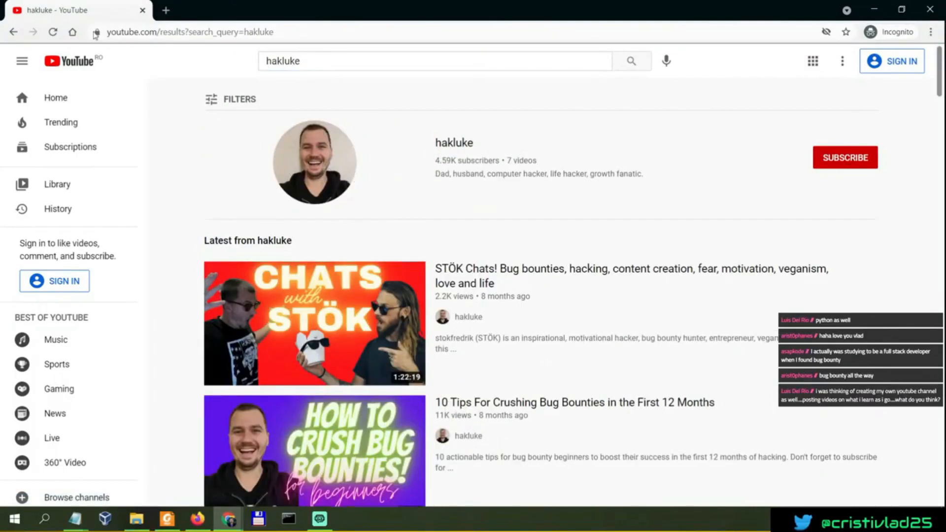
left_click(14, 32)
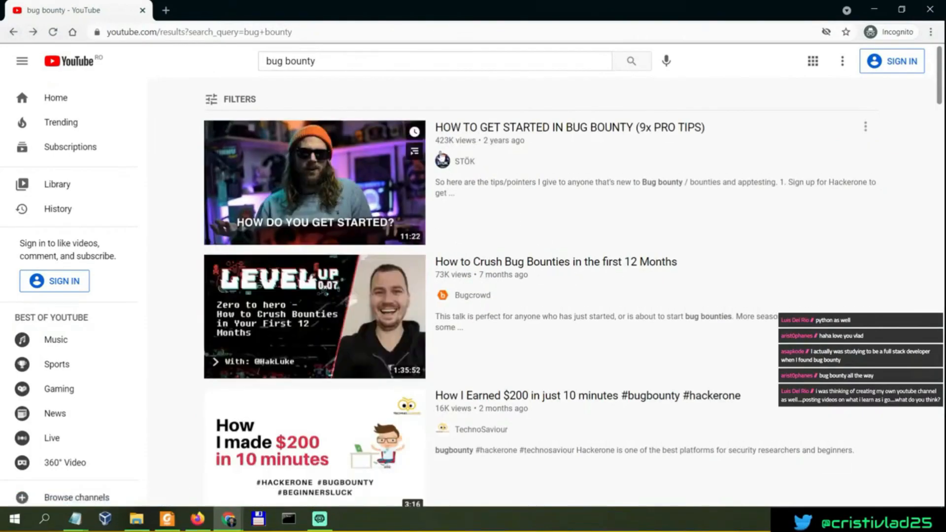
mouse_move(720, 263)
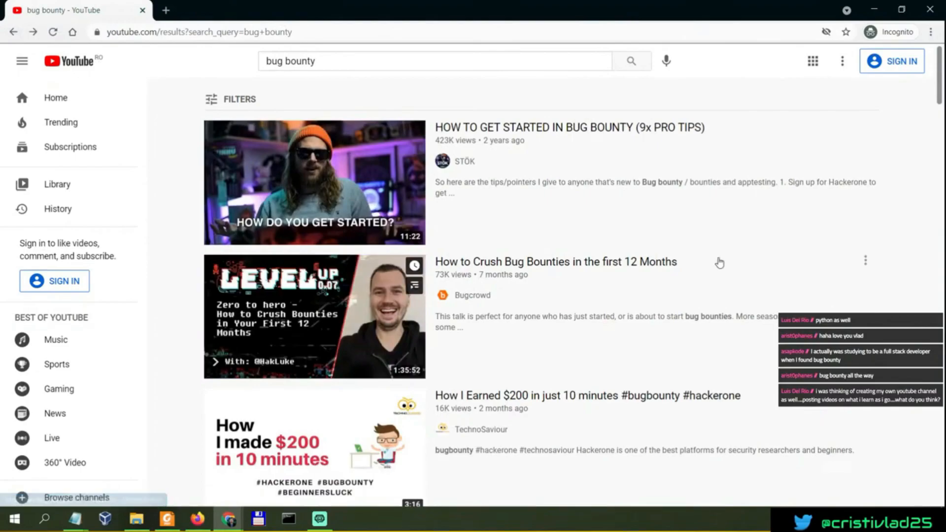
Scroll the 'bug bounty' results down to the 'People also watched' live cyber Q&A stream
scroll("down", 3)
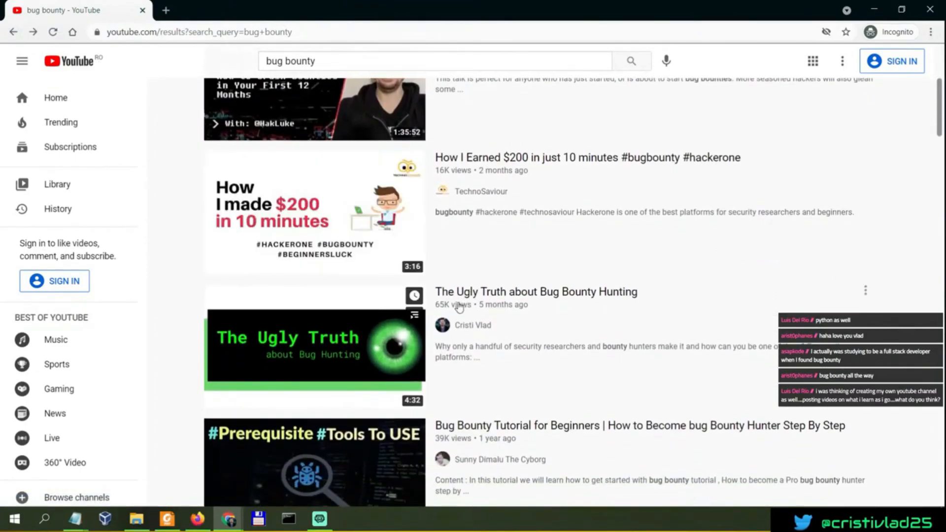
scroll("down", 3)
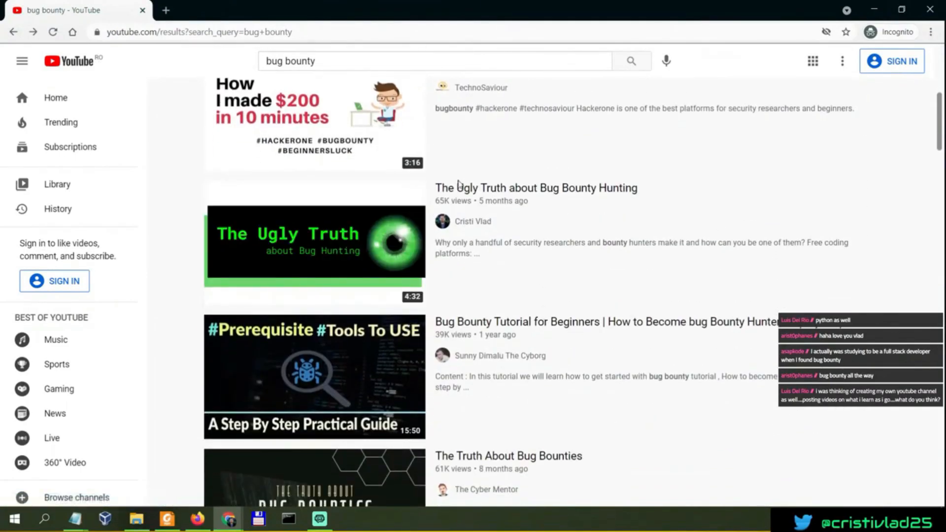
scroll("down", 3)
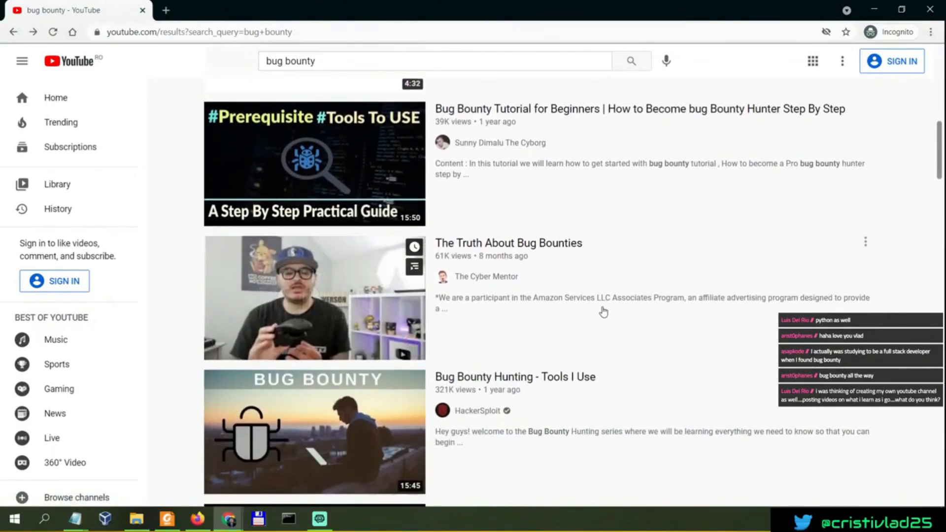
scroll("down", 3)
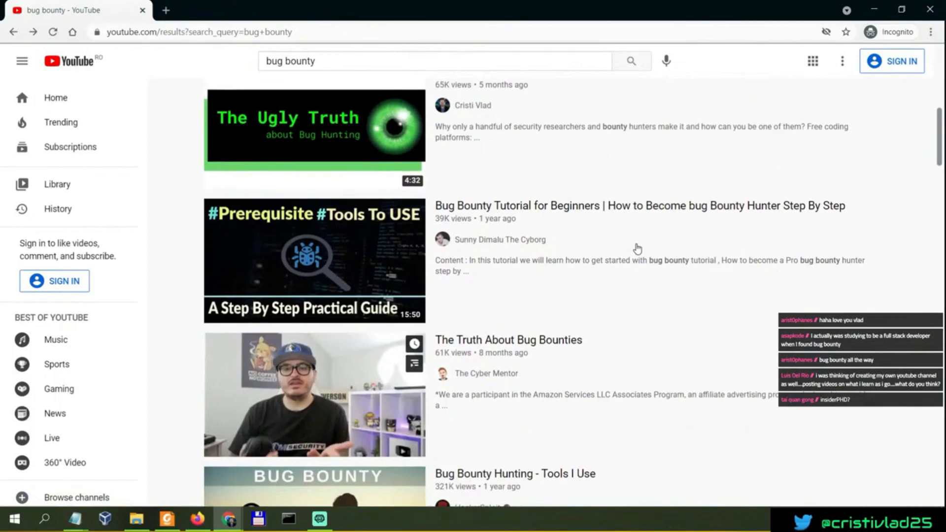
scroll("down", 3)
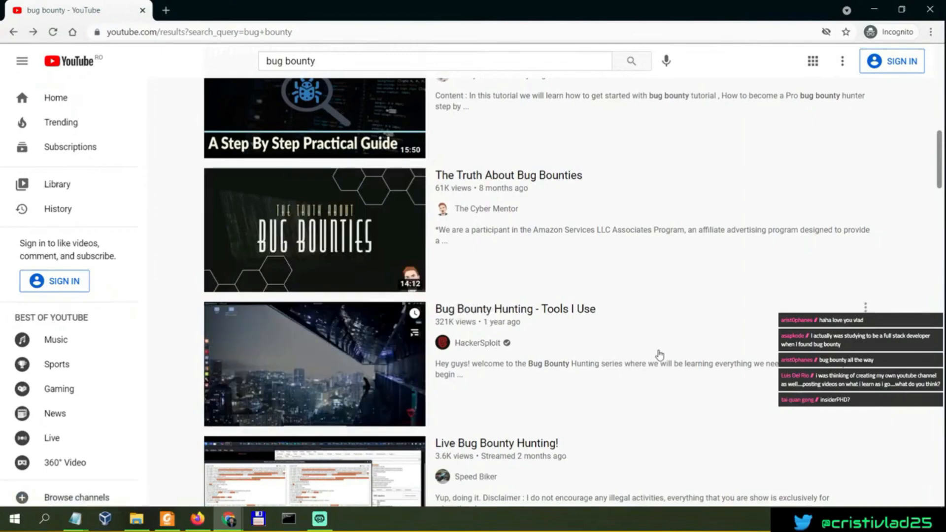
scroll("down", 3)
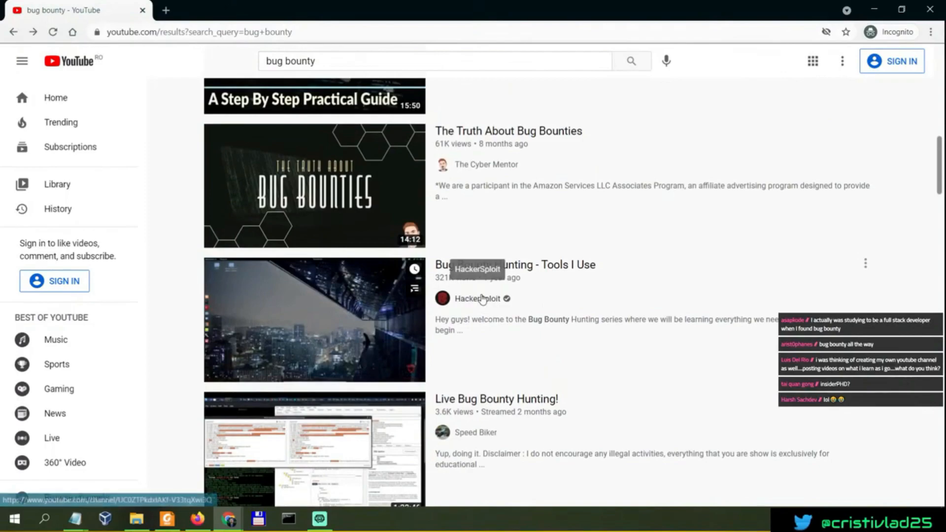
scroll("down", 3)
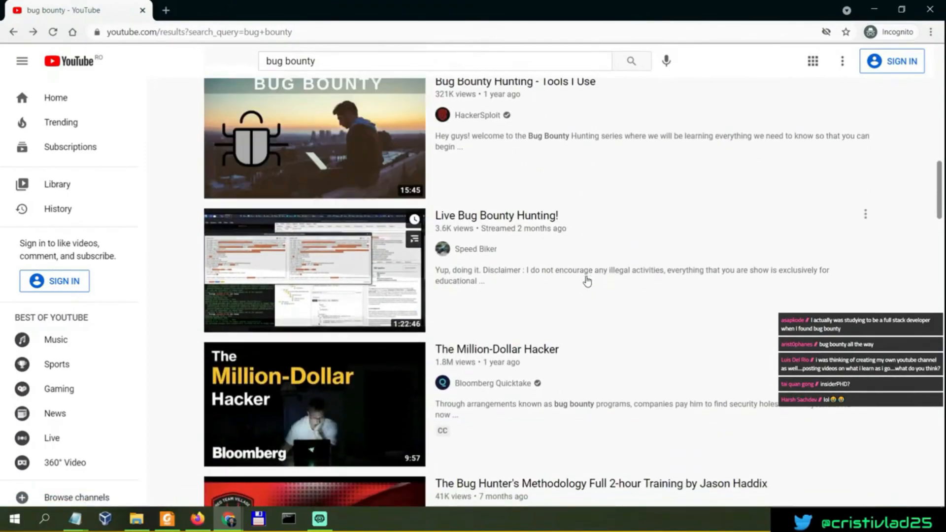
scroll("down", 3)
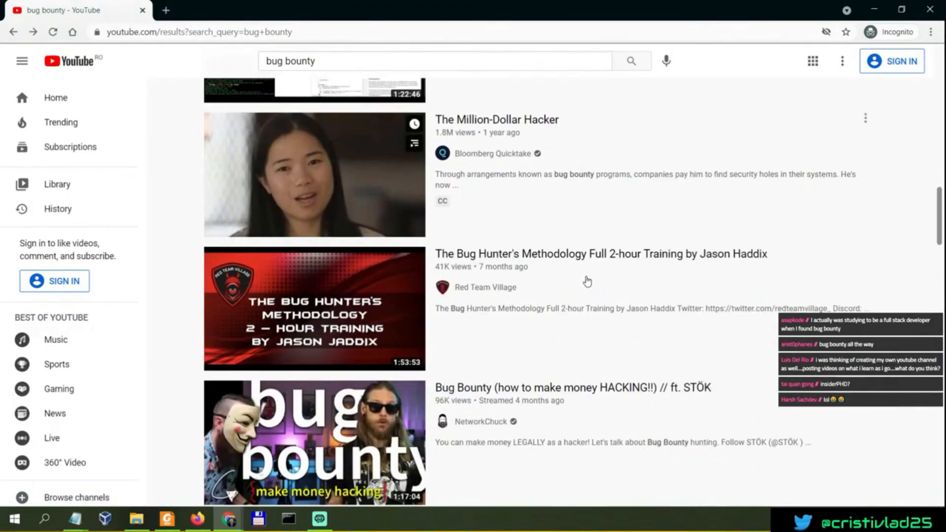
scroll("down", 3)
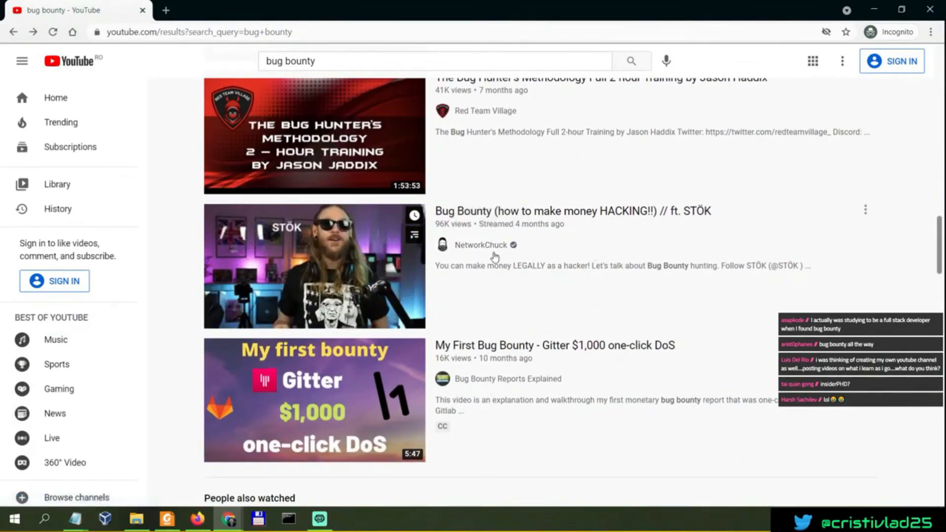
scroll("down", 3)
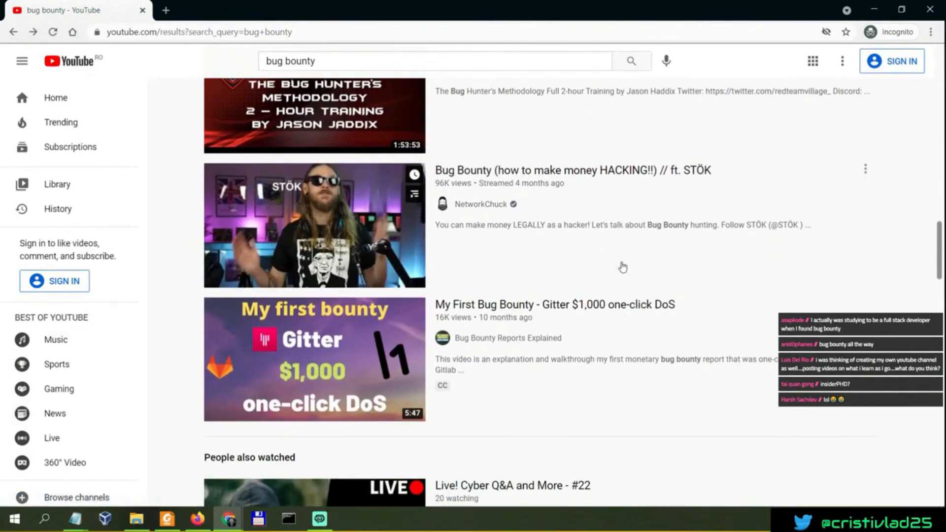
scroll("down", 3)
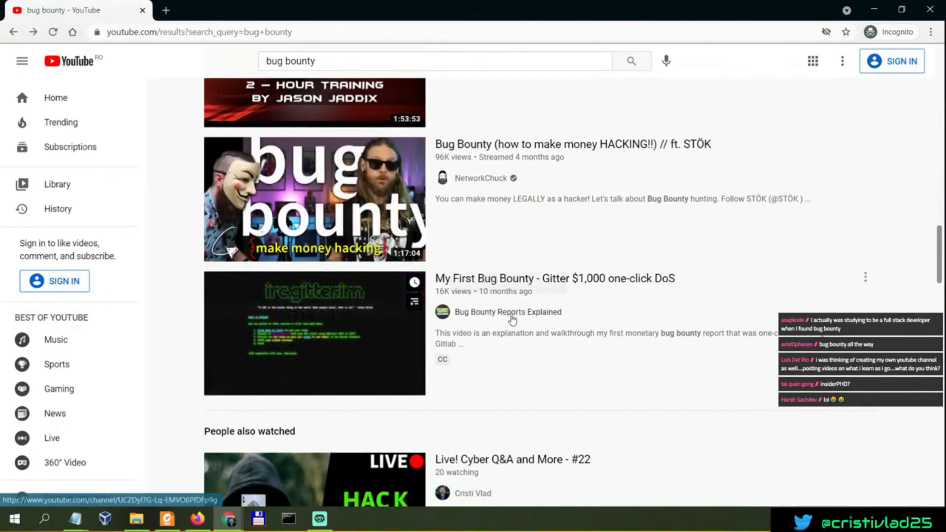
scroll("down", 3)
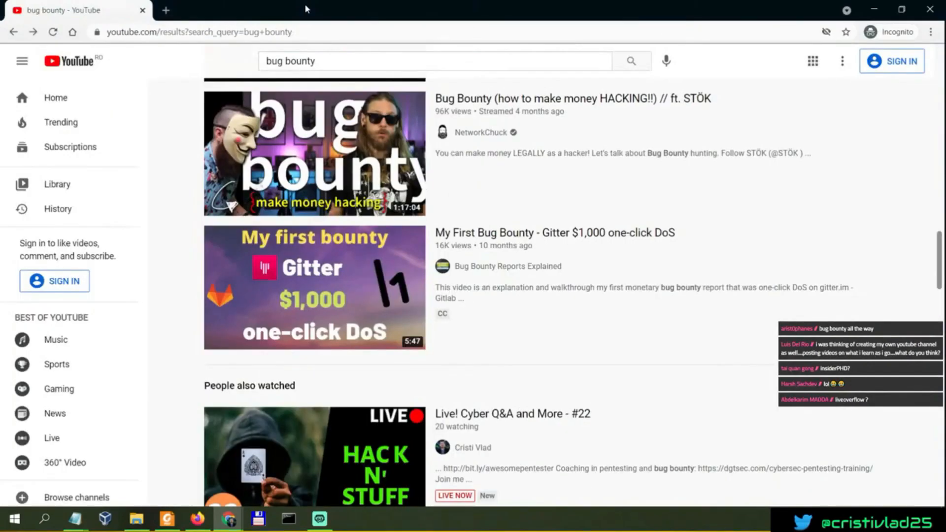
mouse_move(486, 274)
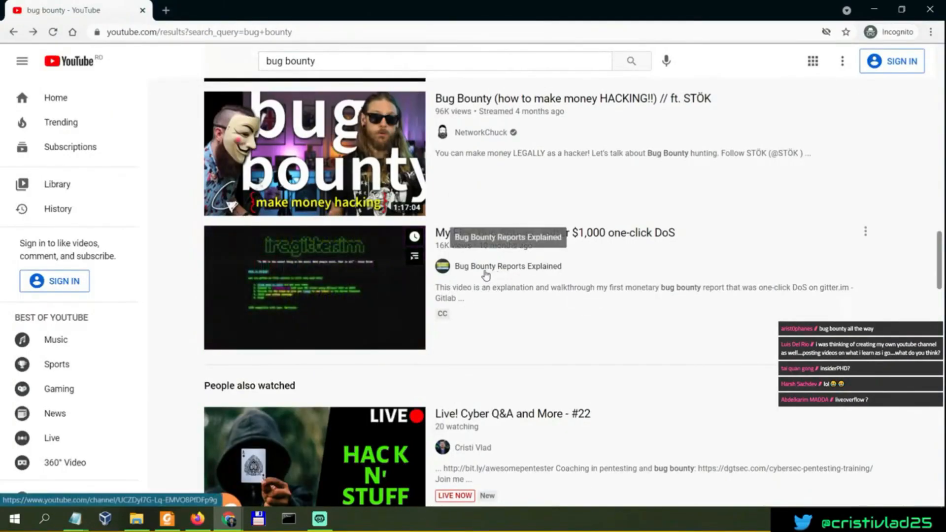
Scroll further to Nahamsec's 'The Truth About Recon' and STÖK's 2021 tools video
scroll("down", 3)
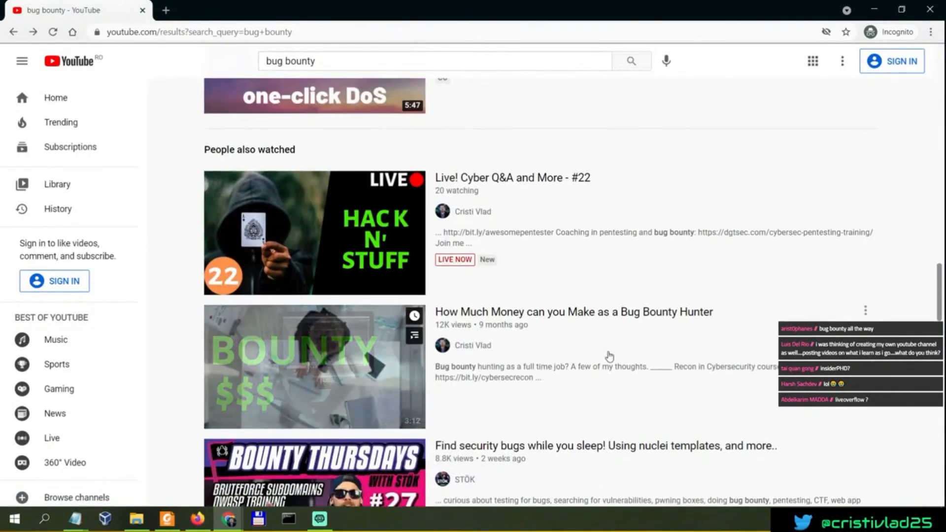
scroll("down", 3)
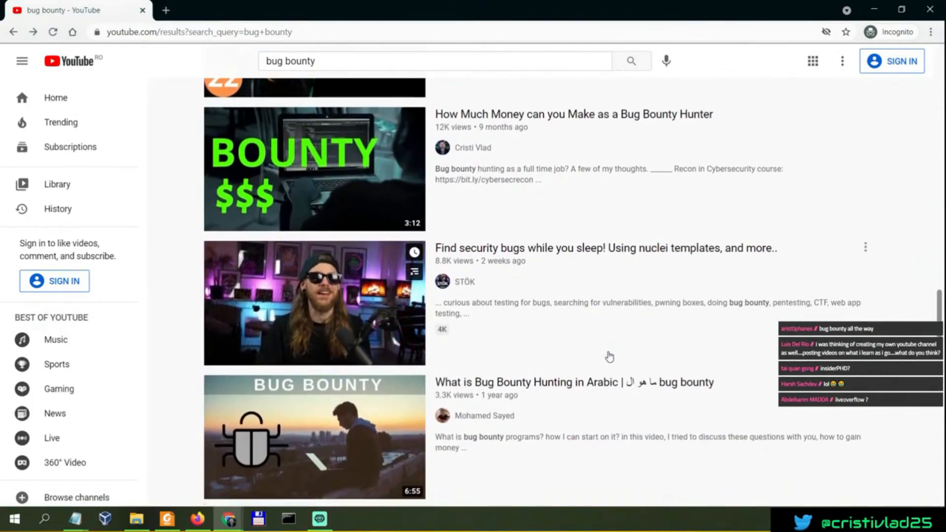
scroll("down", 3)
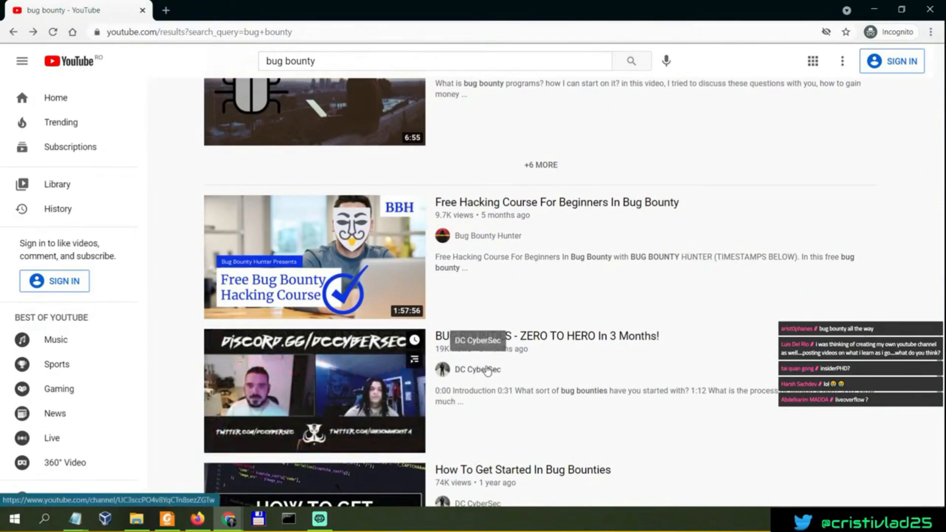
mouse_move(537, 368)
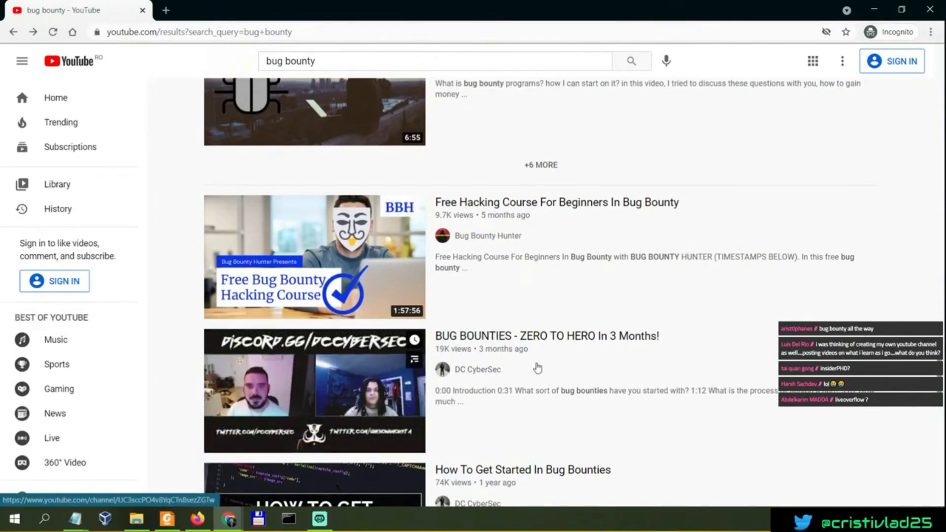
scroll("down", 3)
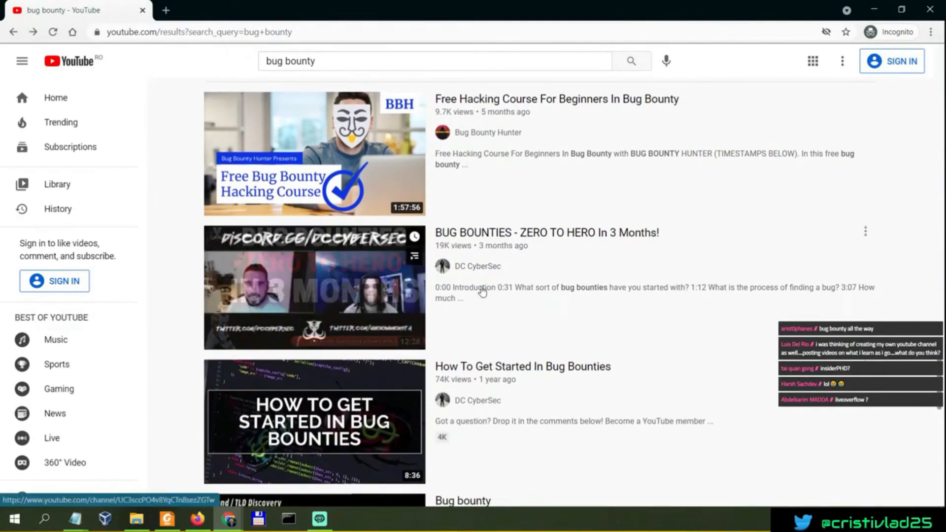
scroll("down", 3)
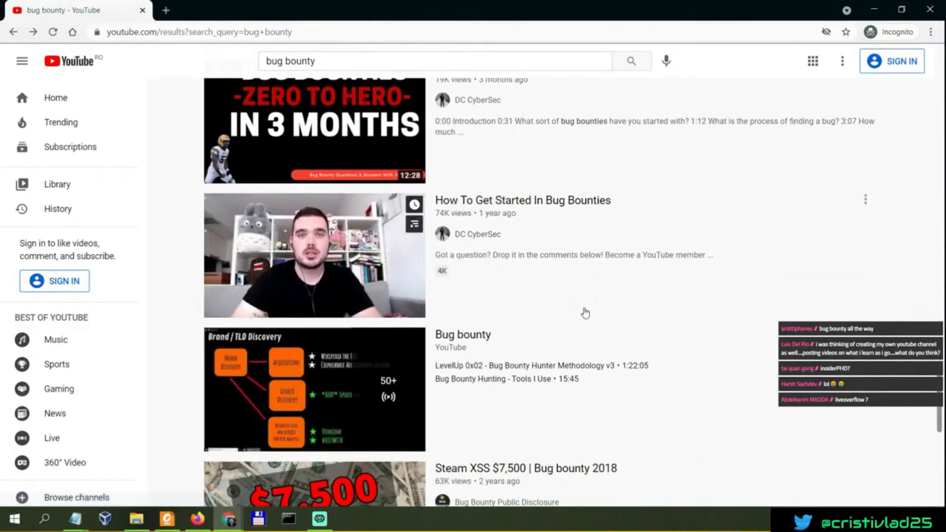
scroll("down", 3)
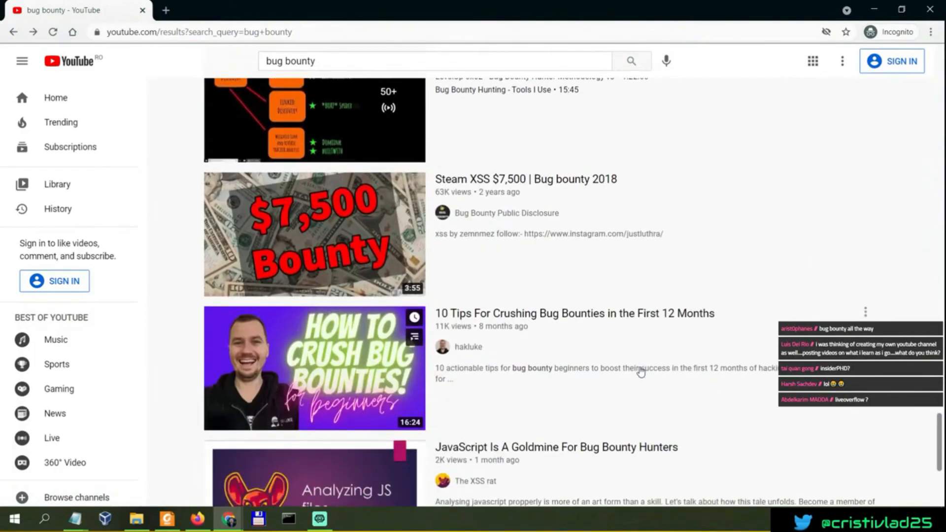
scroll("down", 3)
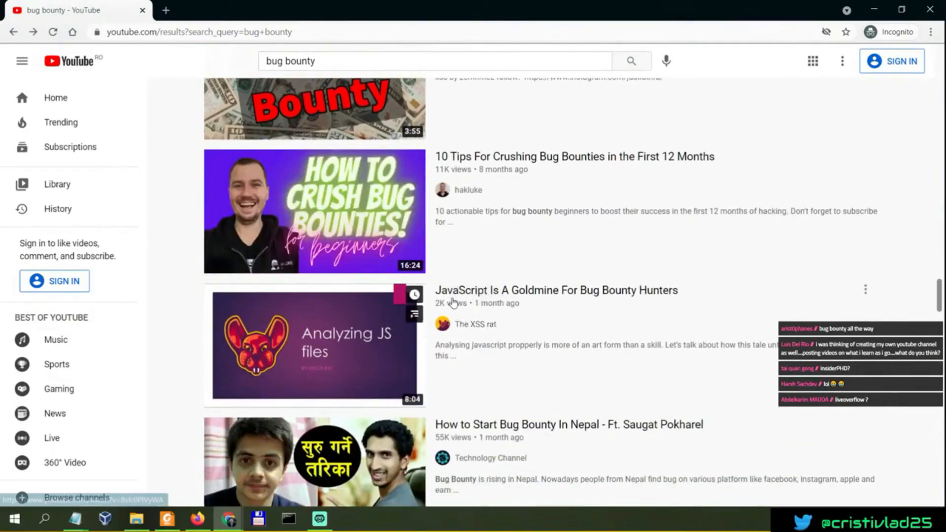
mouse_move(555, 336)
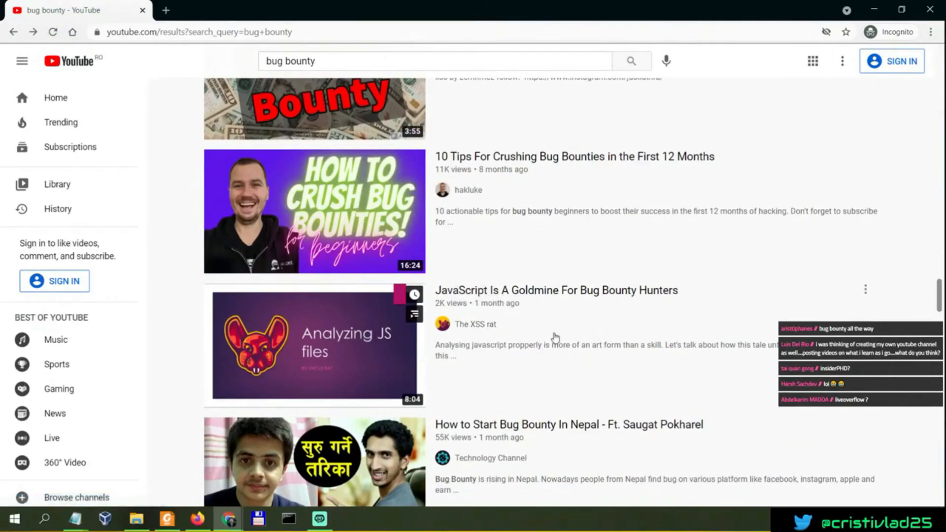
scroll("down", 3)
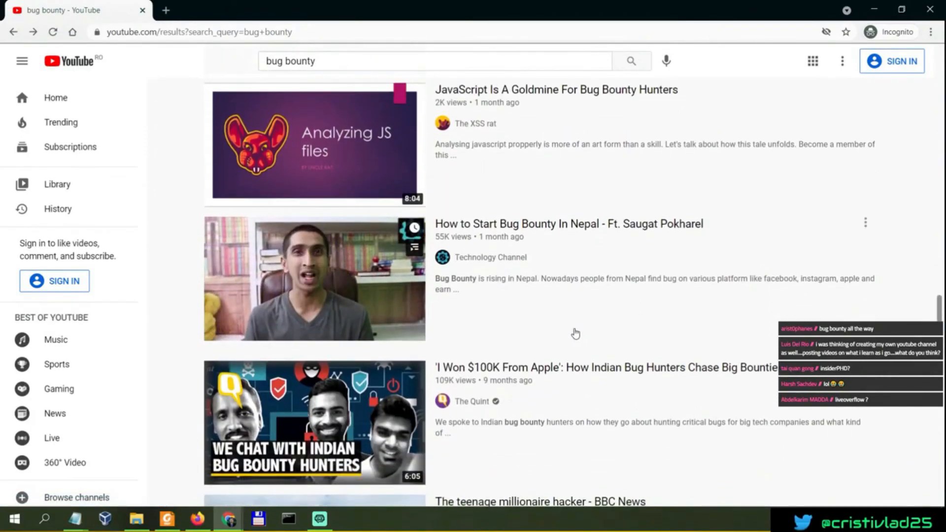
scroll("down", 3)
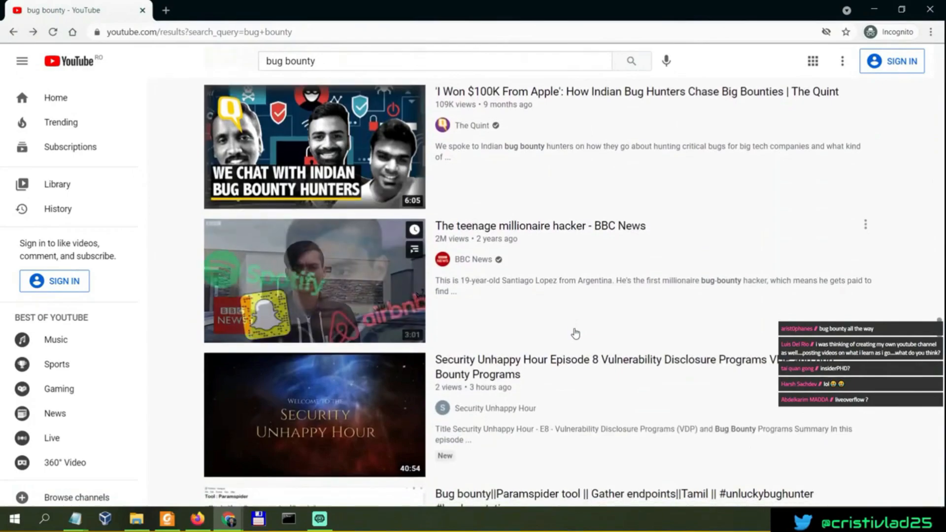
scroll("down", 3)
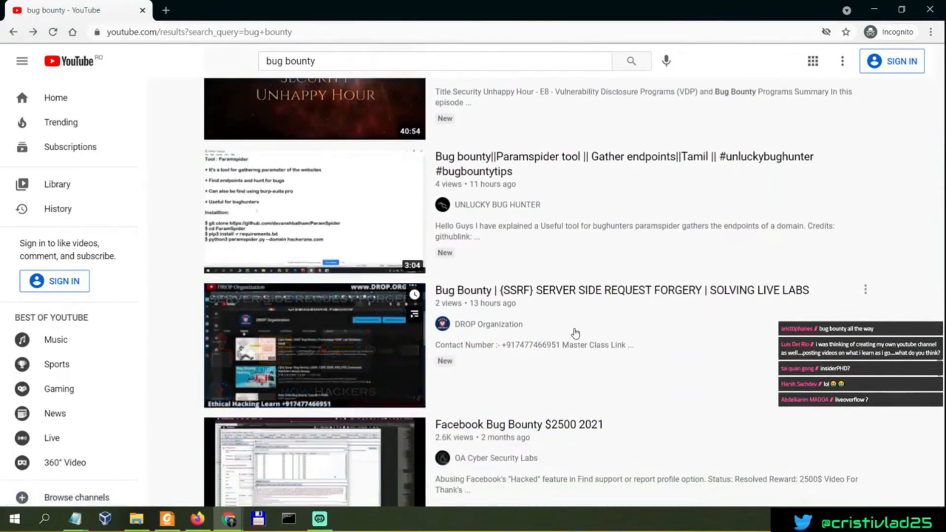
scroll("down", 3)
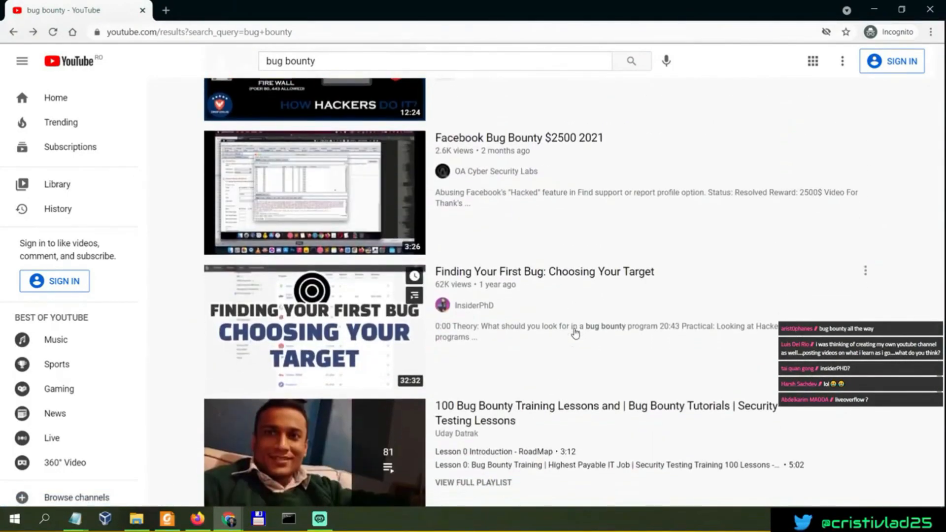
mouse_move(548, 300)
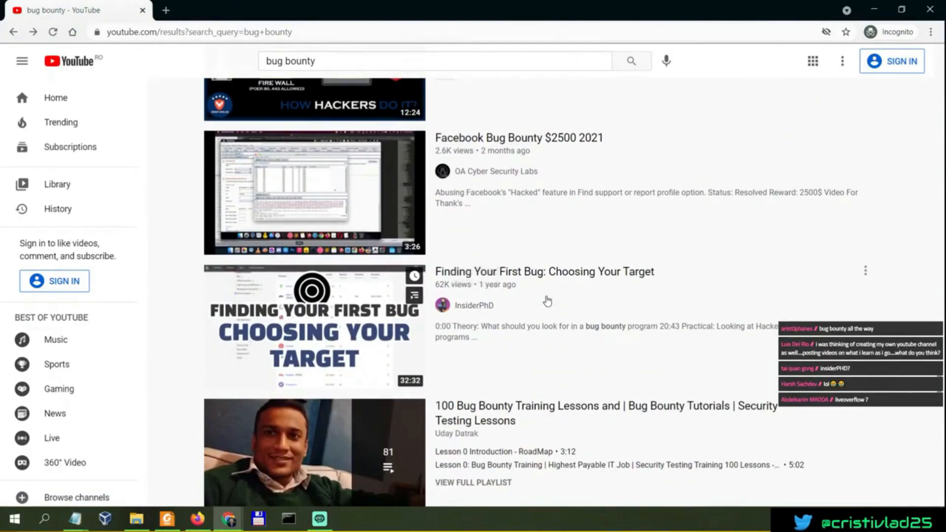
scroll("down", 3)
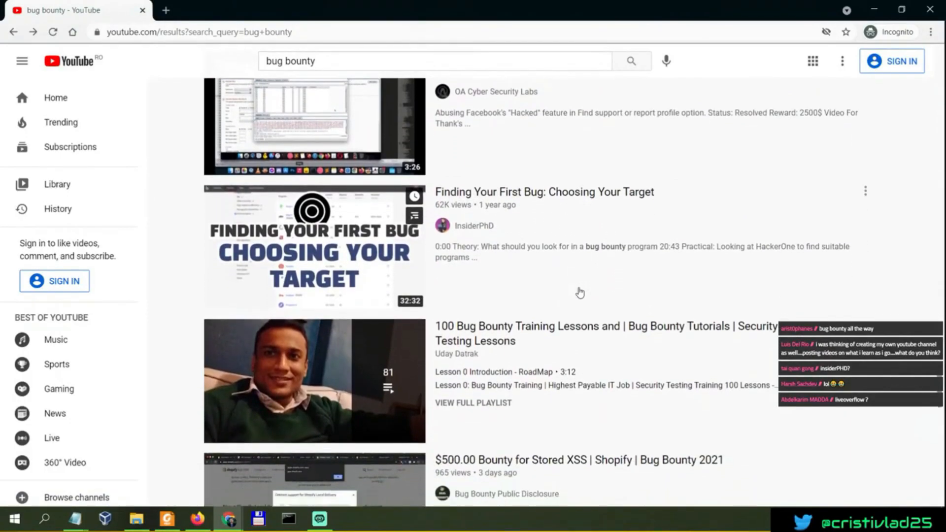
scroll("down", 3)
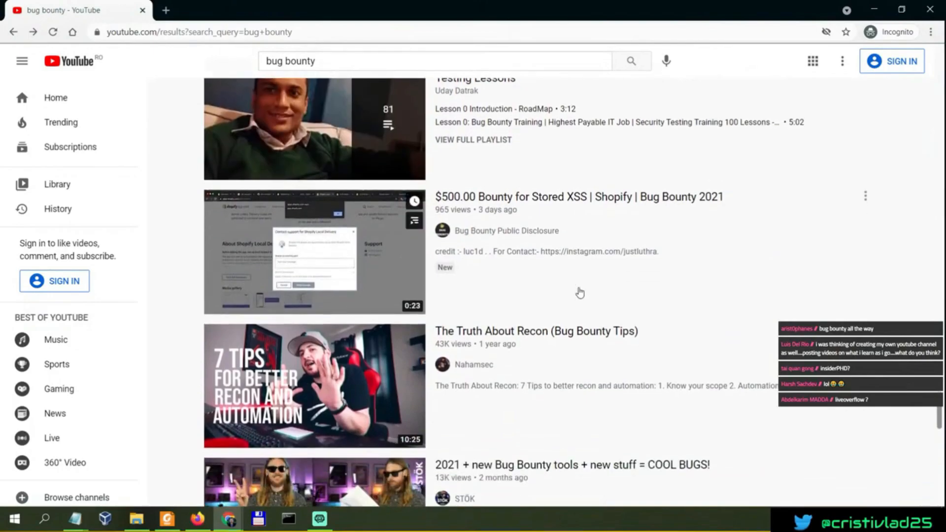
scroll("down", 3)
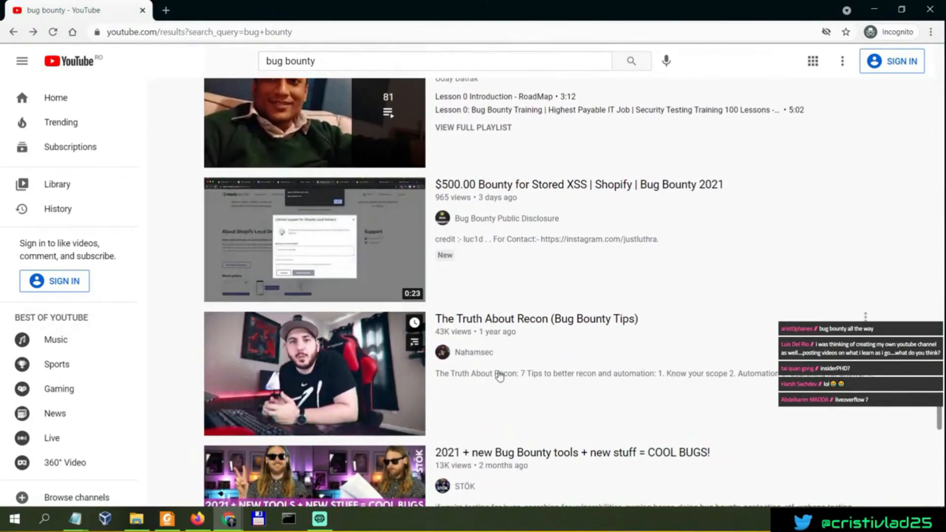
mouse_move(575, 357)
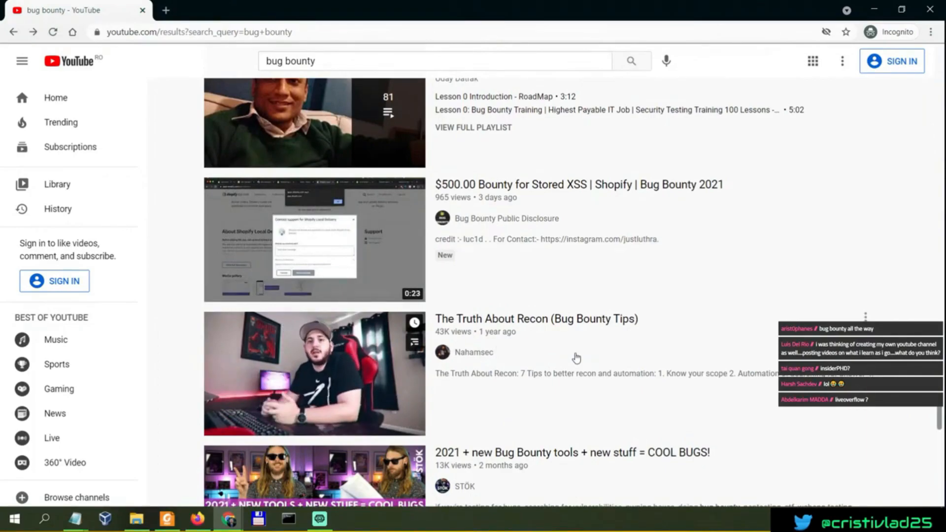
scroll("down", 3)
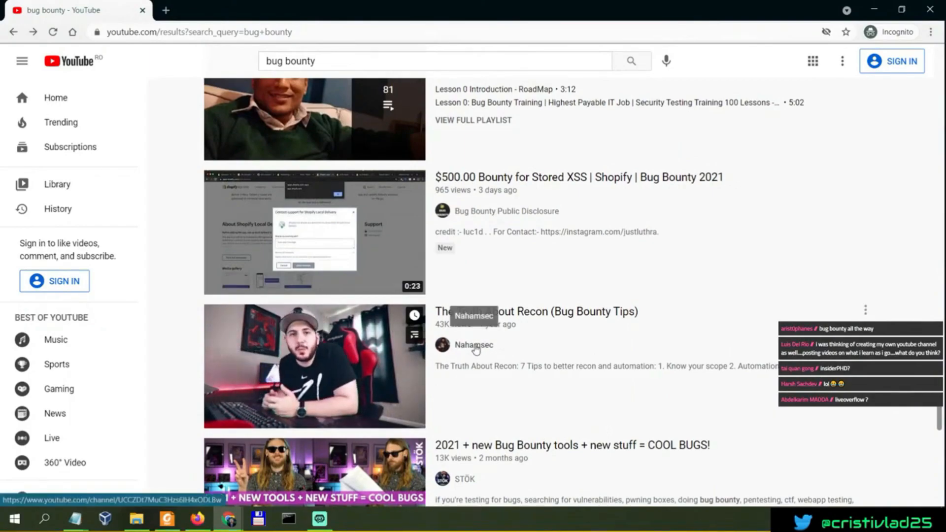
mouse_move(497, 350)
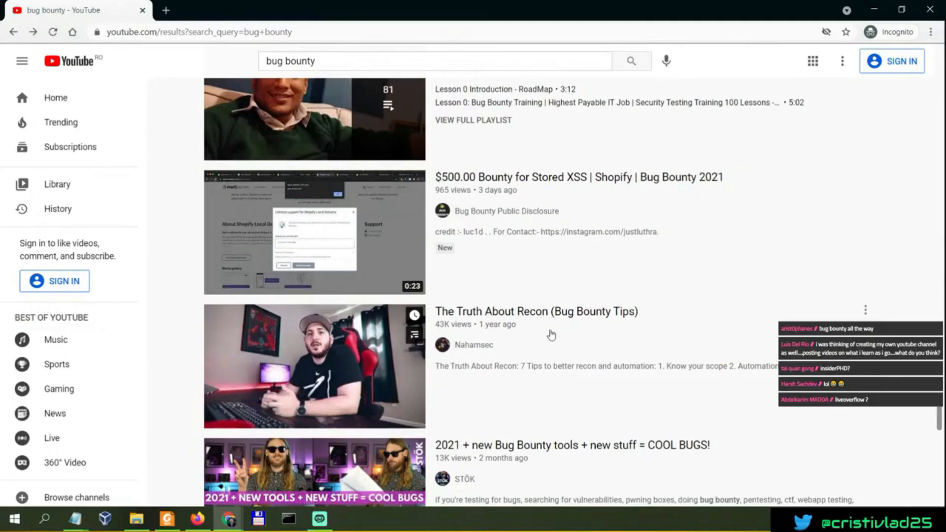
mouse_move(536, 347)
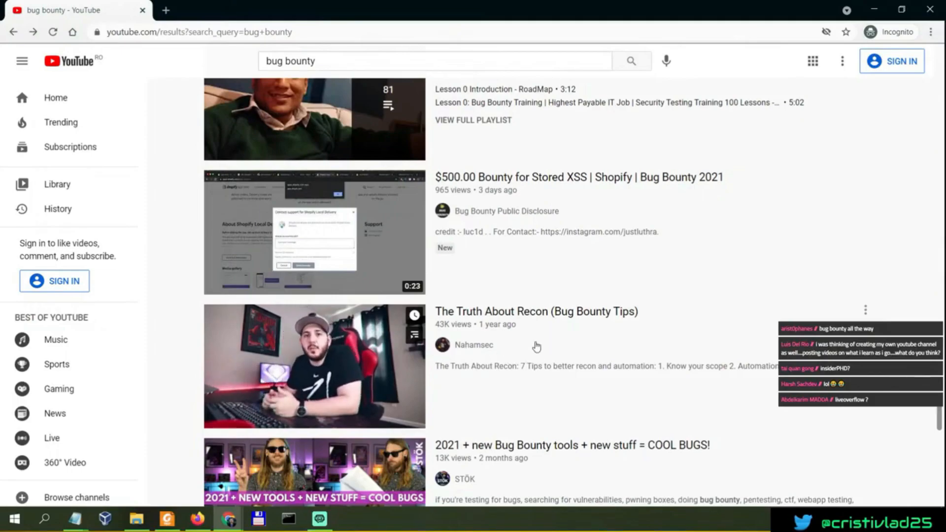
scroll("down", 3)
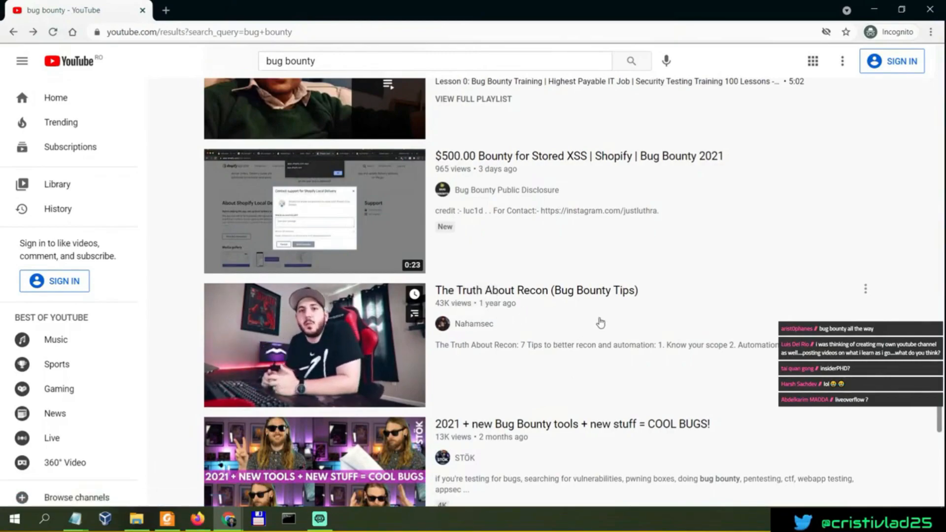
scroll("down", 3)
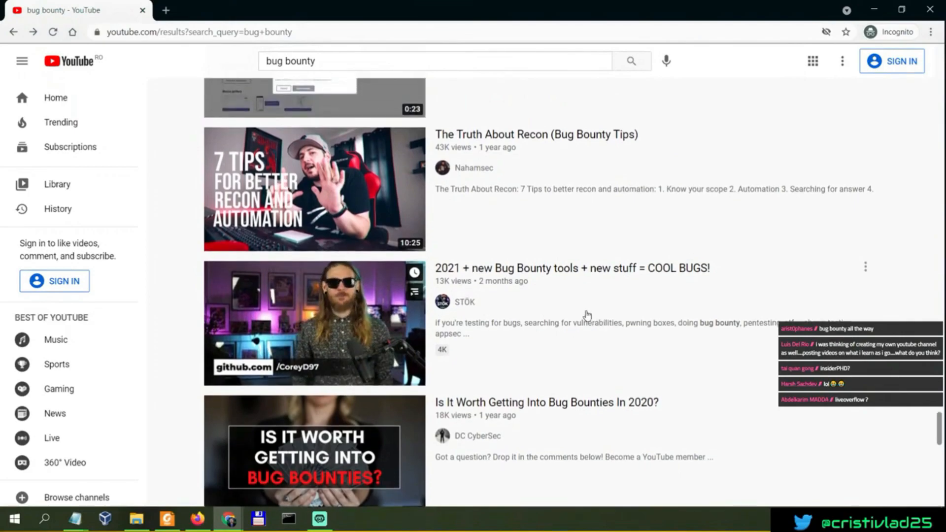
scroll("down", 3)
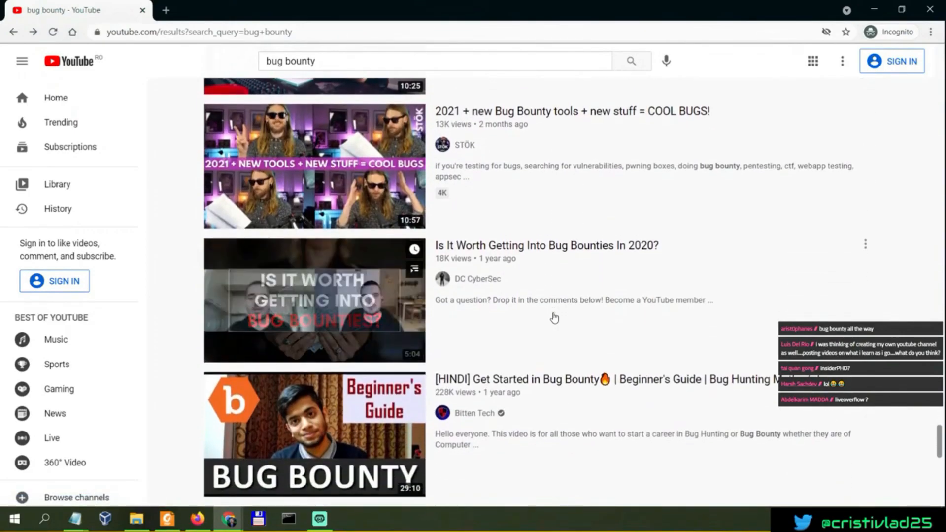
scroll("down", 3)
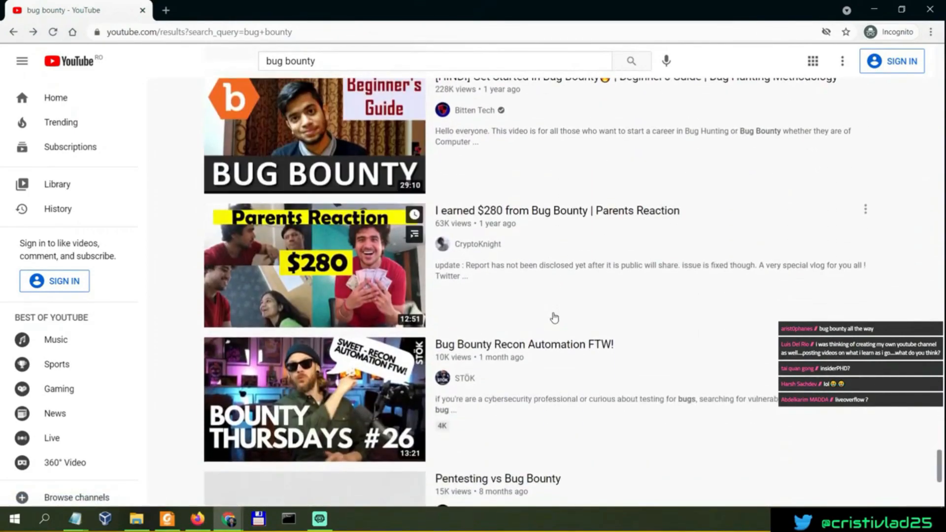
scroll("down", 3)
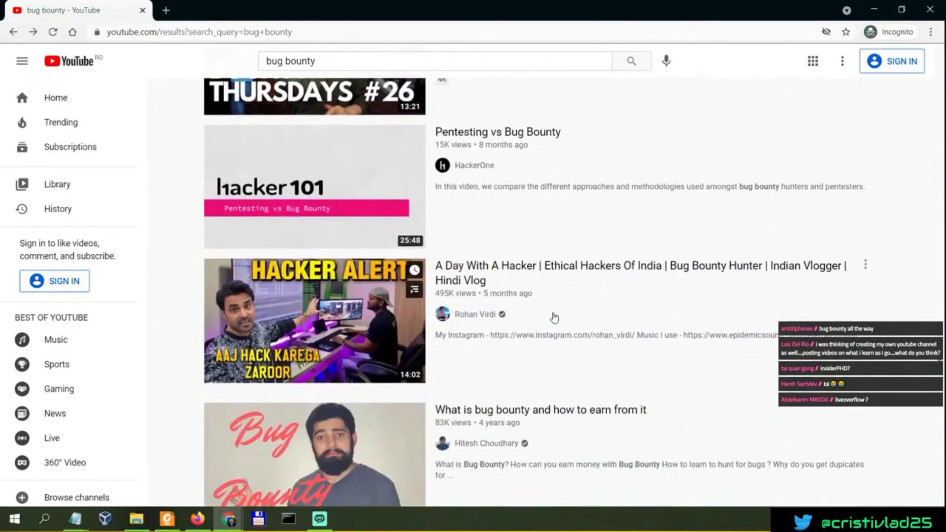
scroll("down", 3)
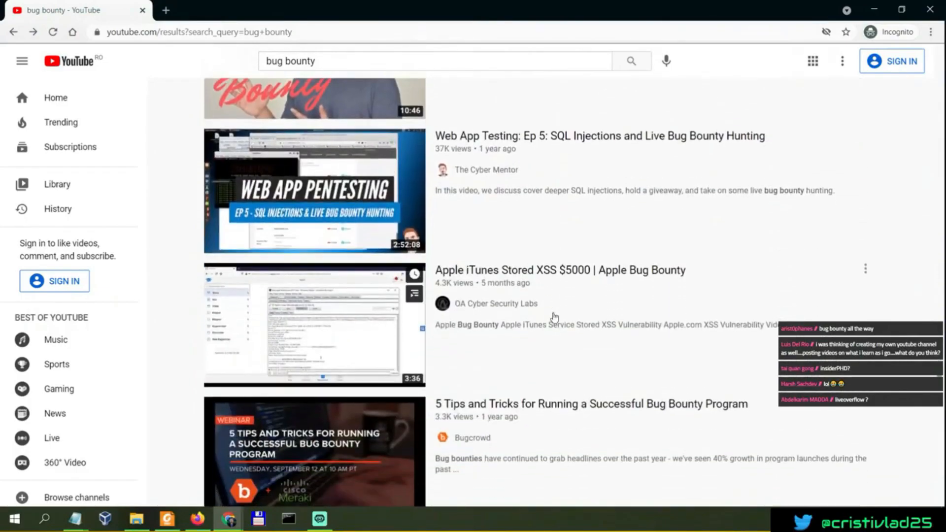
scroll("down", 3)
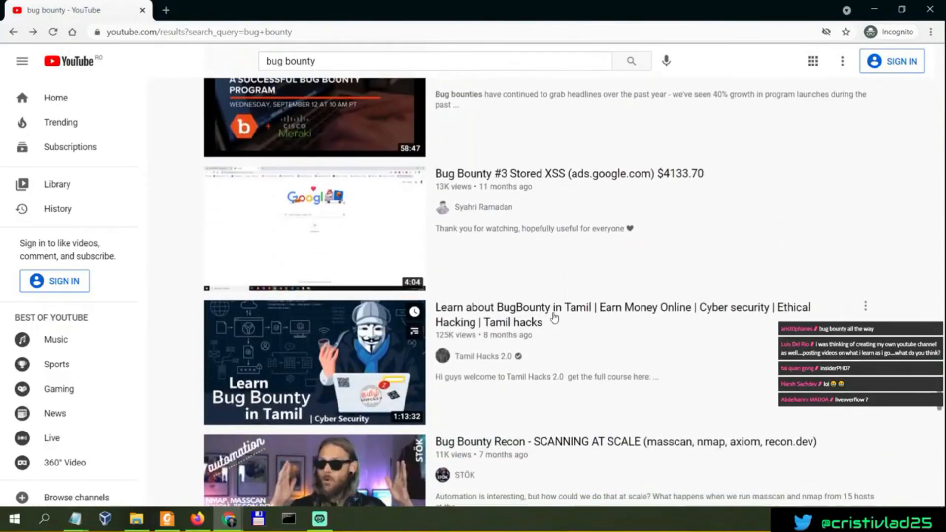
scroll("down", 3)
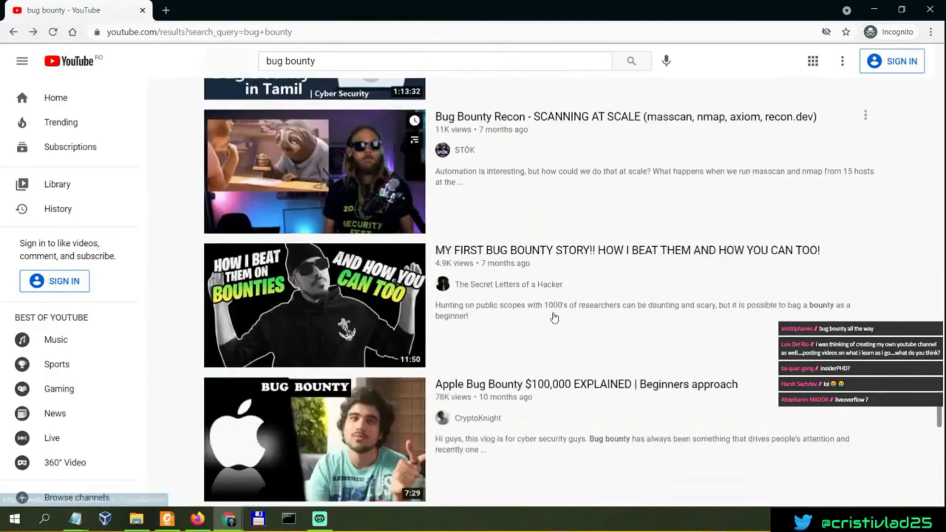
scroll("down", 3)
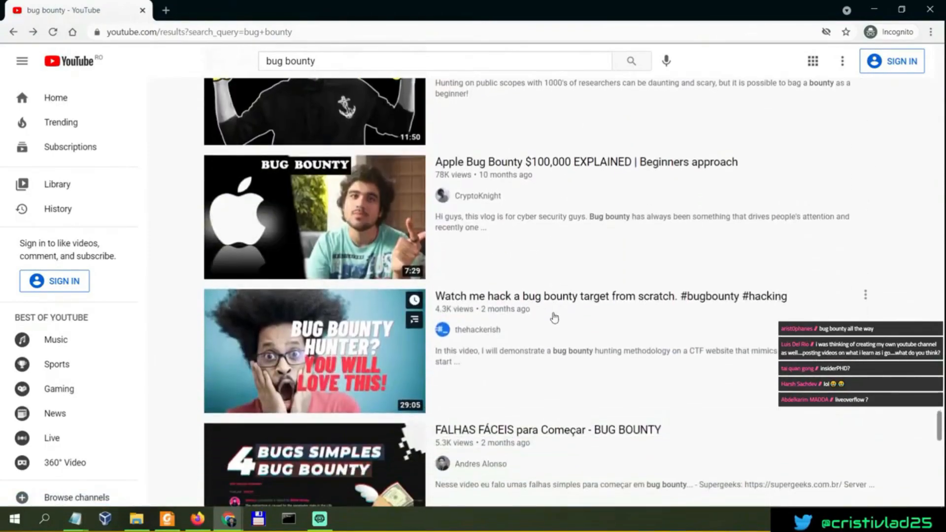
scroll("down", 3)
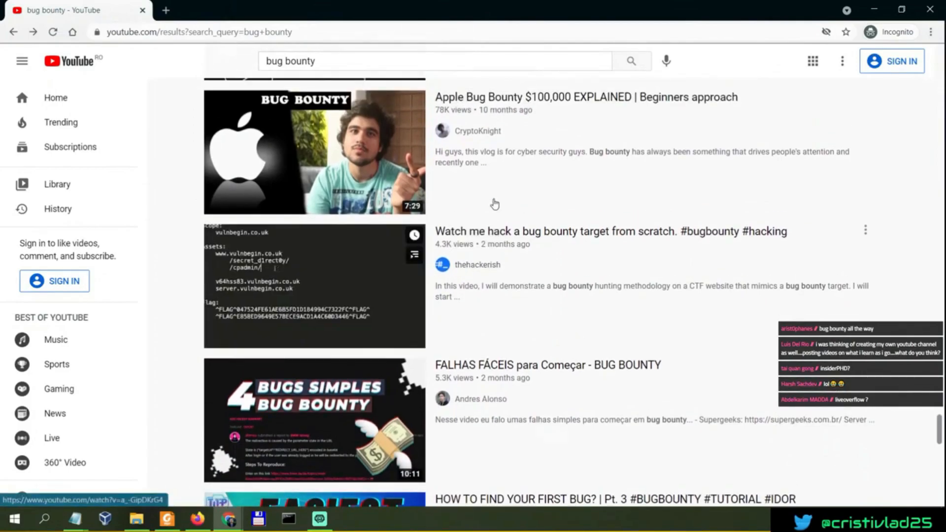
scroll("down", 3)
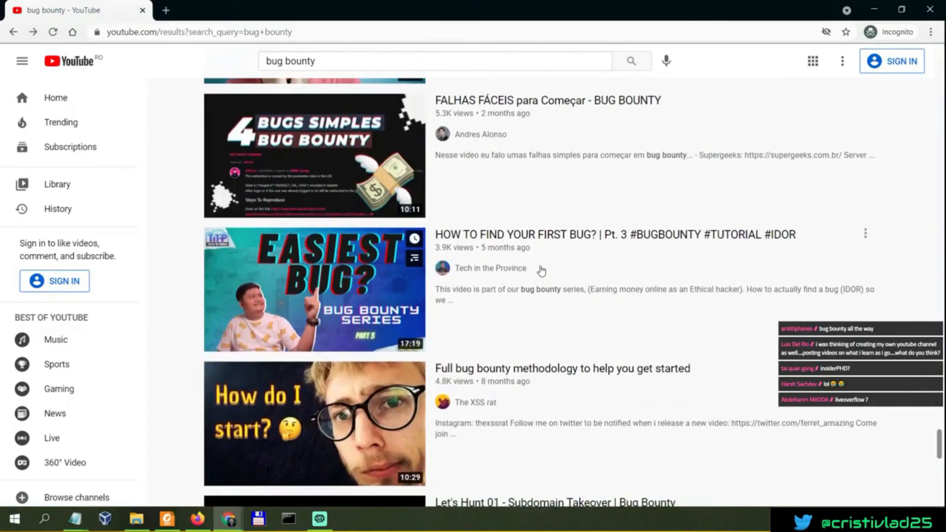
scroll("down", 3)
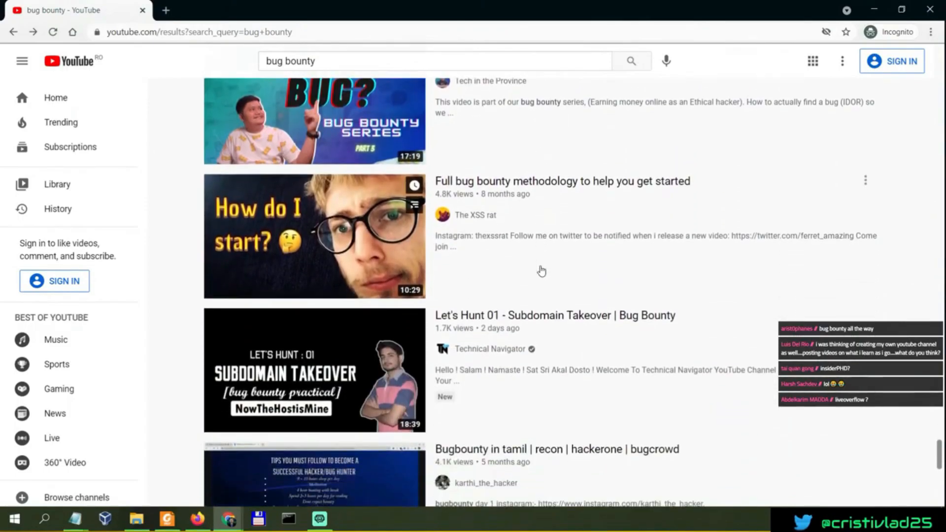
scroll("down", 3)
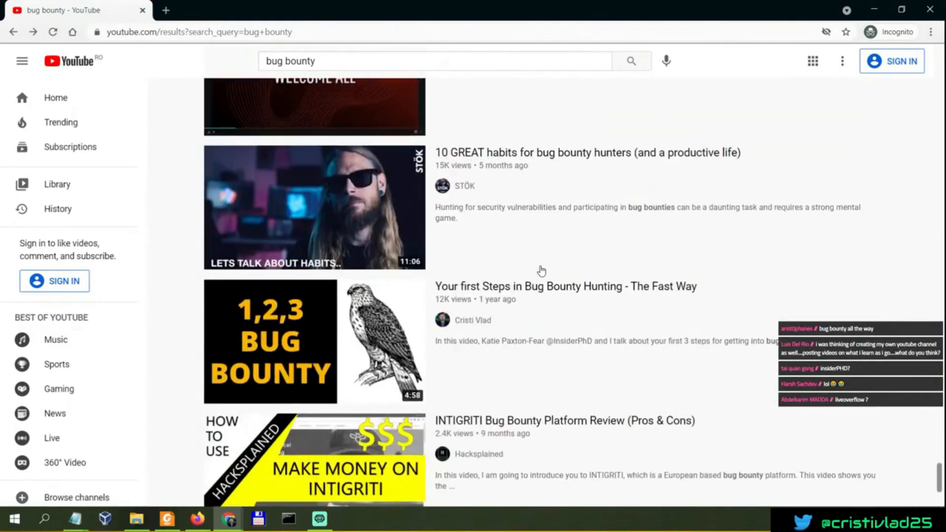
scroll("down", 3)
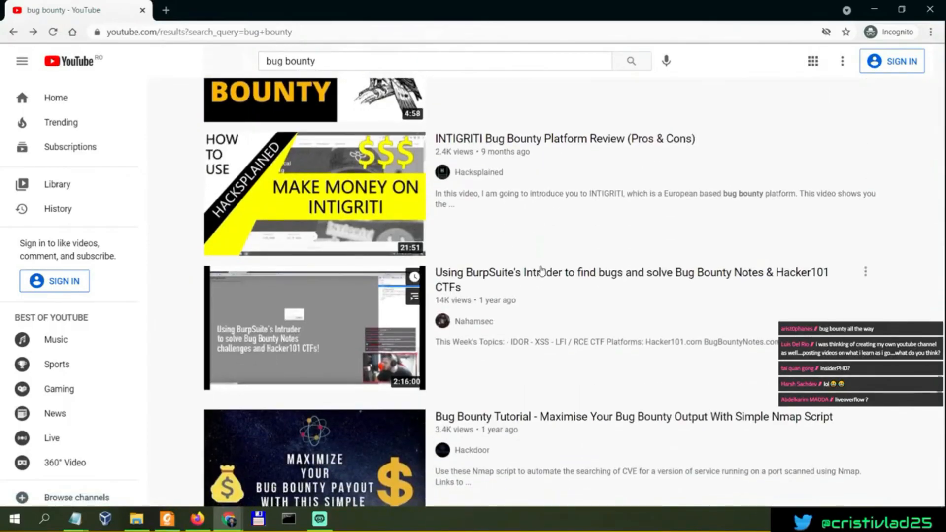
scroll("down", 3)
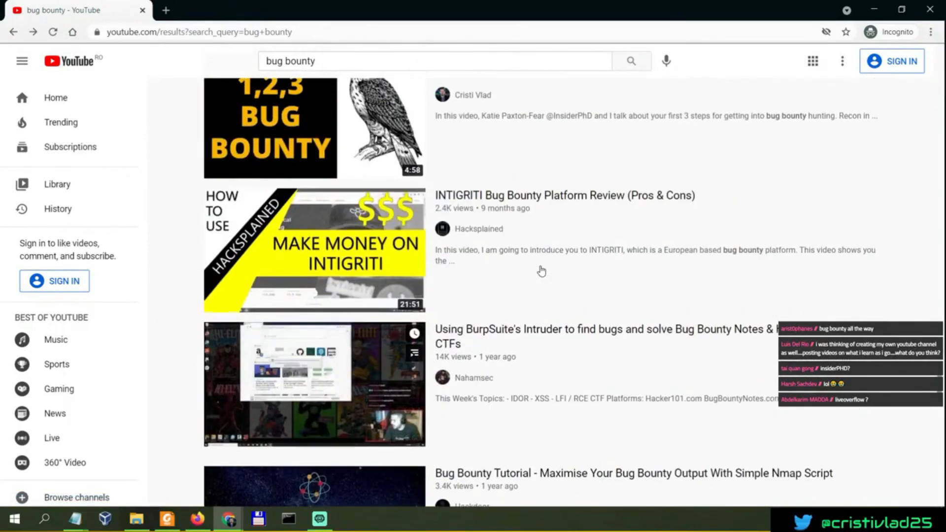
scroll("down", 3)
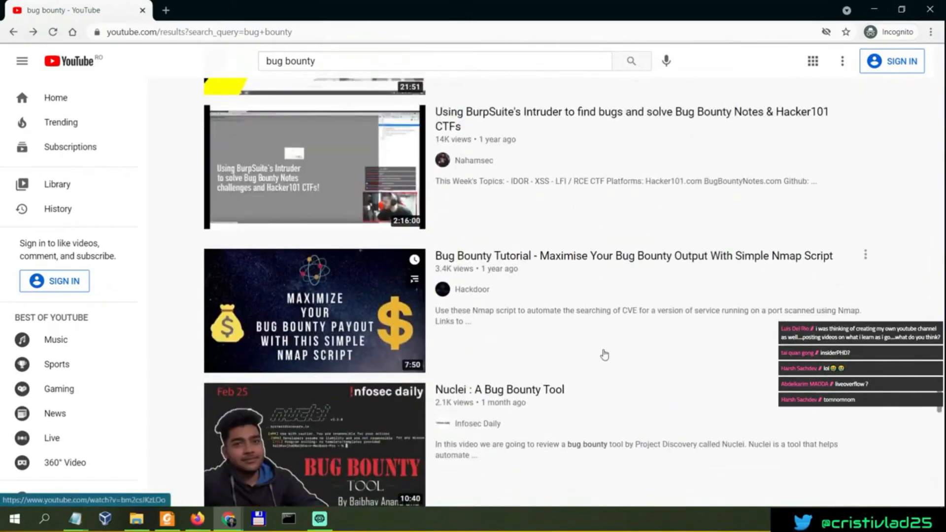
scroll("down", 3)
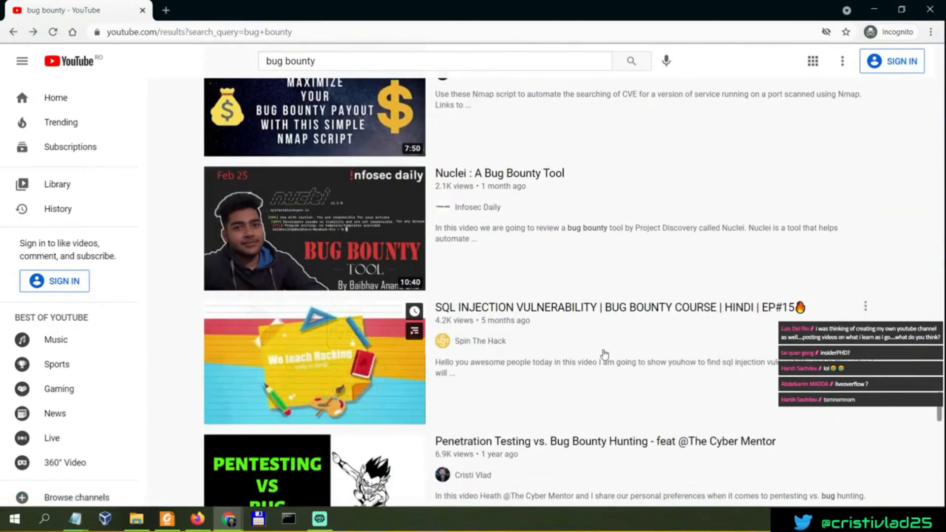
scroll("down", 3)
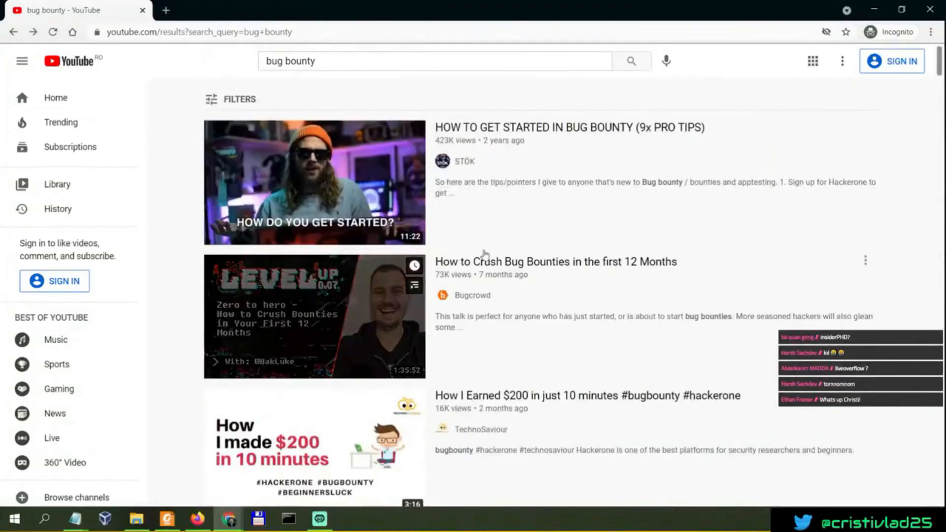
Replace the search query with 'roguesm' and open the RogueSMG channel's Videos page
left_click(433, 60)
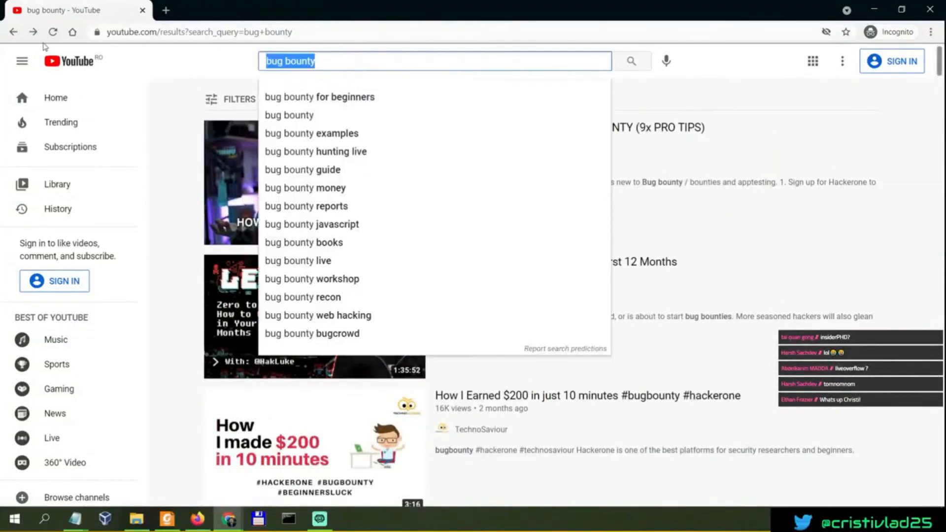
type("roguesmg")
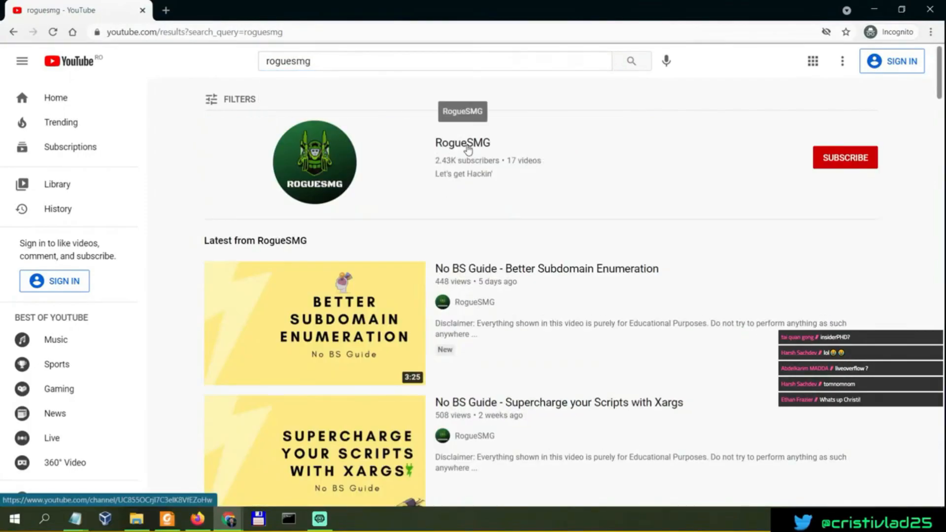
left_click(462, 143)
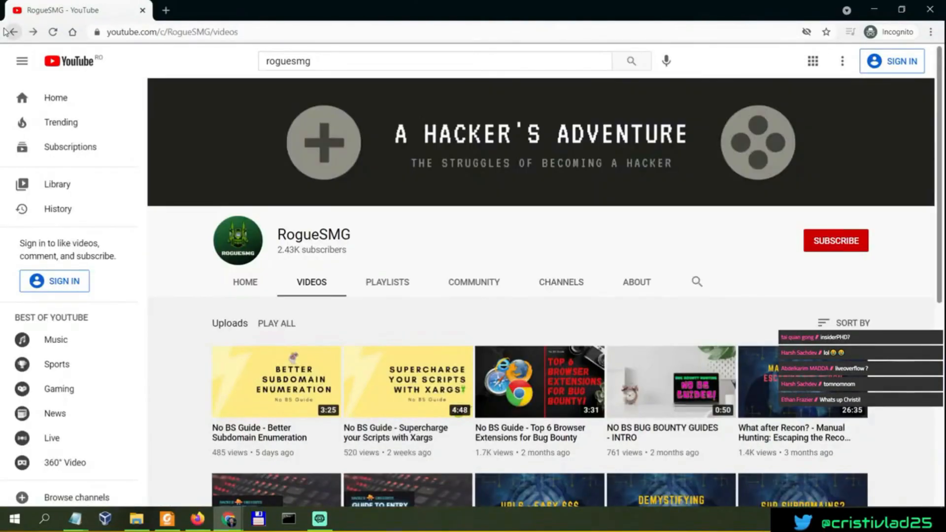
Return to the RogueSMG channel's Home tab showing its Uploads row
left_click(244, 282)
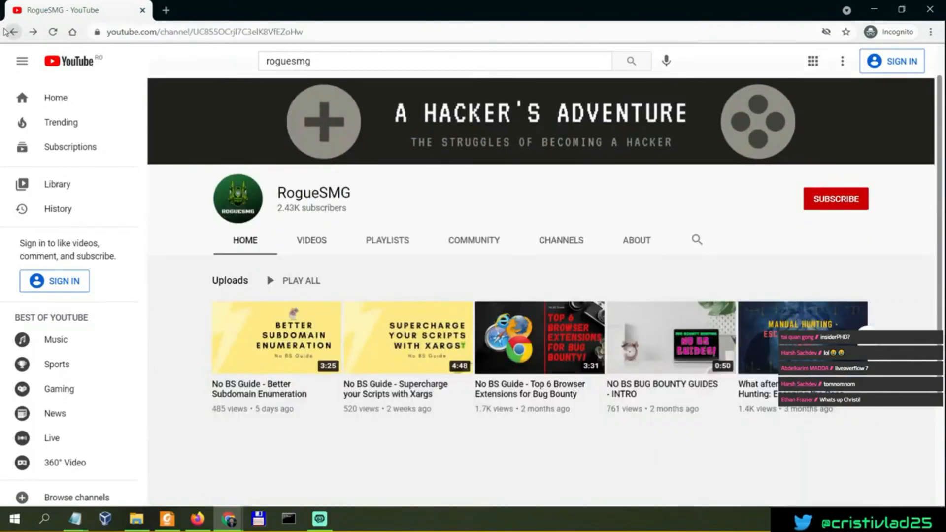
mouse_move(350, 168)
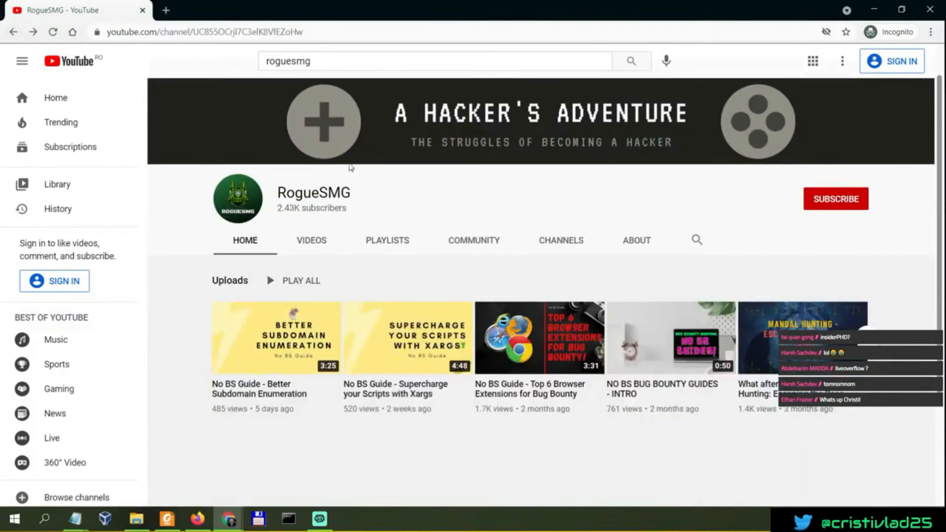
mouse_move(396, 226)
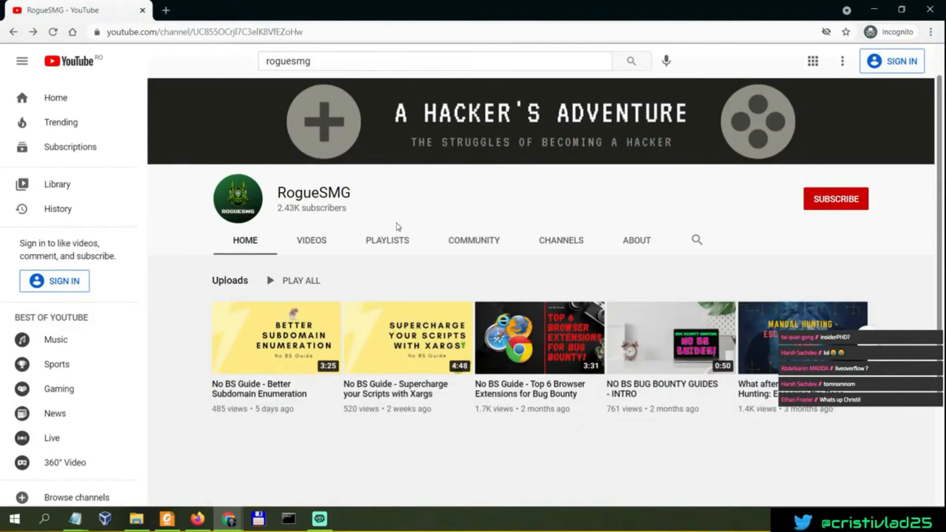
mouse_move(422, 344)
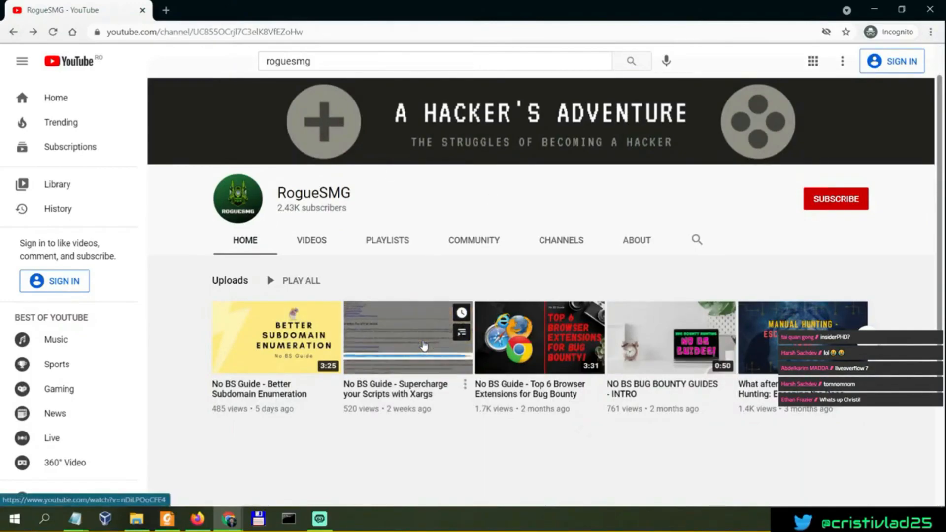